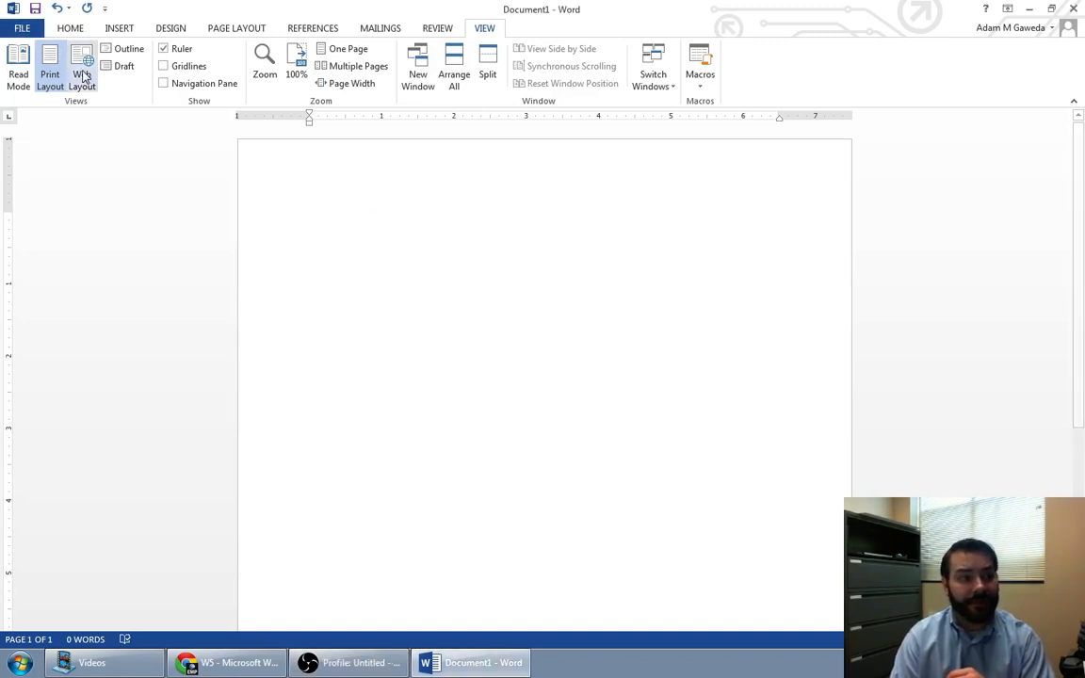
Step: Show the blank document's Info page in the FILE backstage
left_click(22, 28)
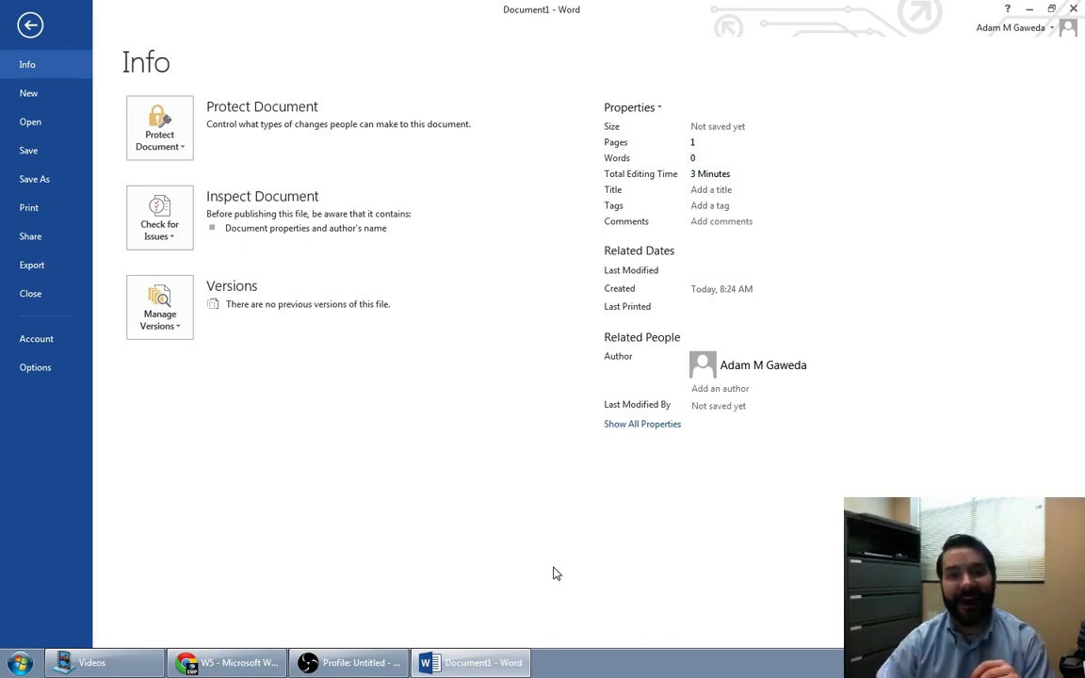
mouse_move(36, 114)
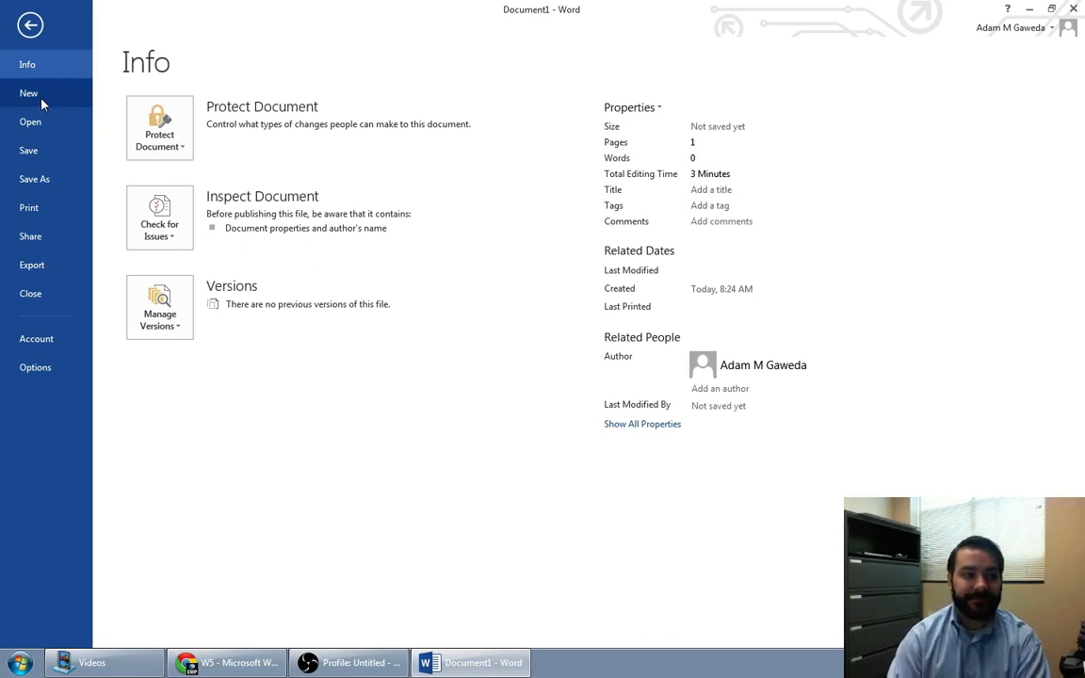
Step: Show the New template gallery and scroll down to the Event flyer template
left_click(28, 92)
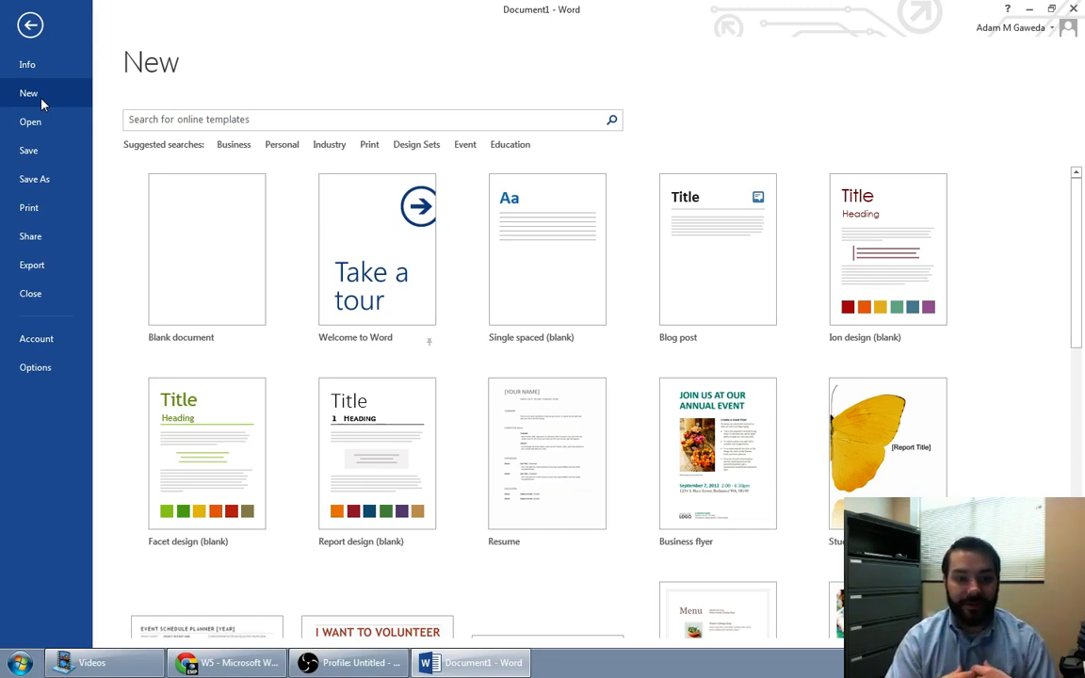
mouse_move(641, 423)
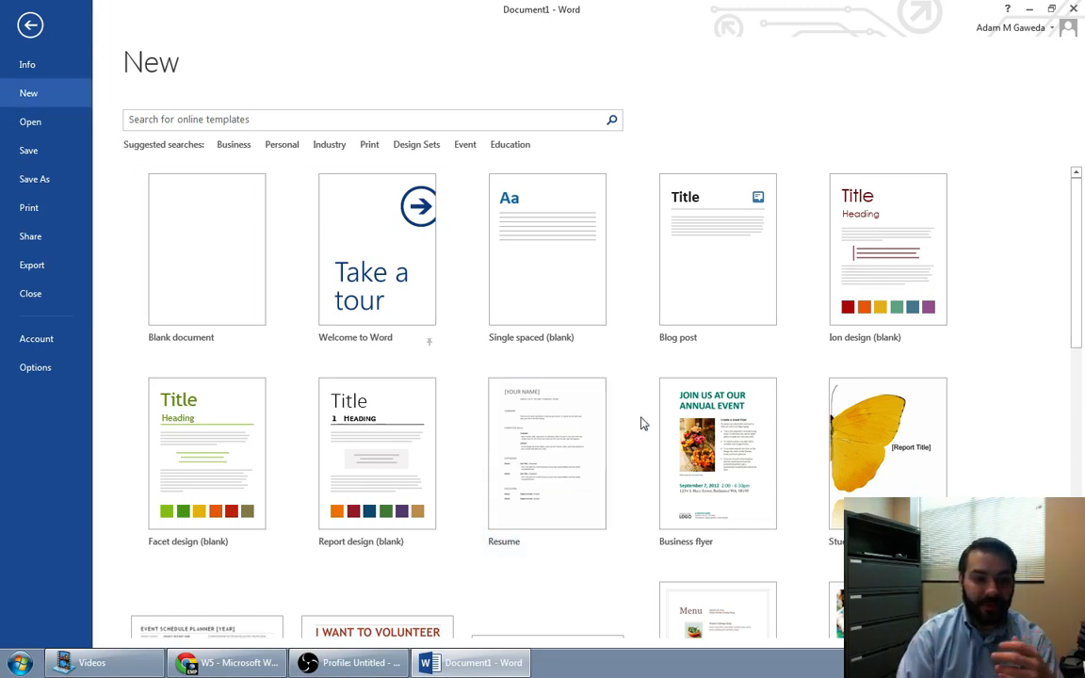
scroll("down", 3)
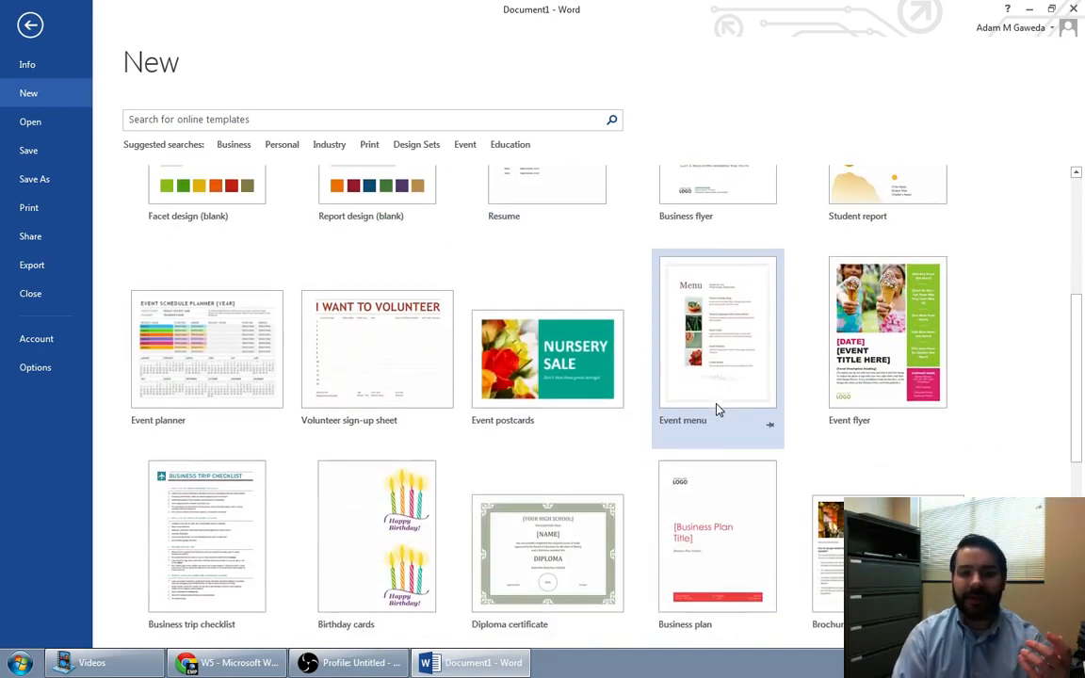
scroll("down", 3)
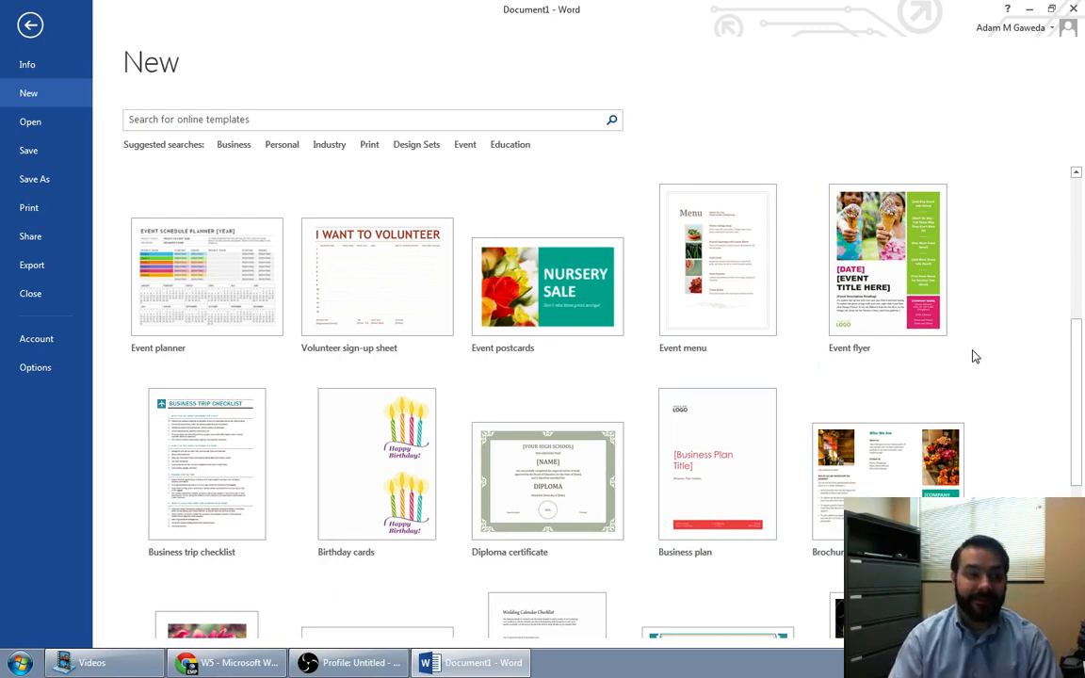
mouse_move(887, 259)
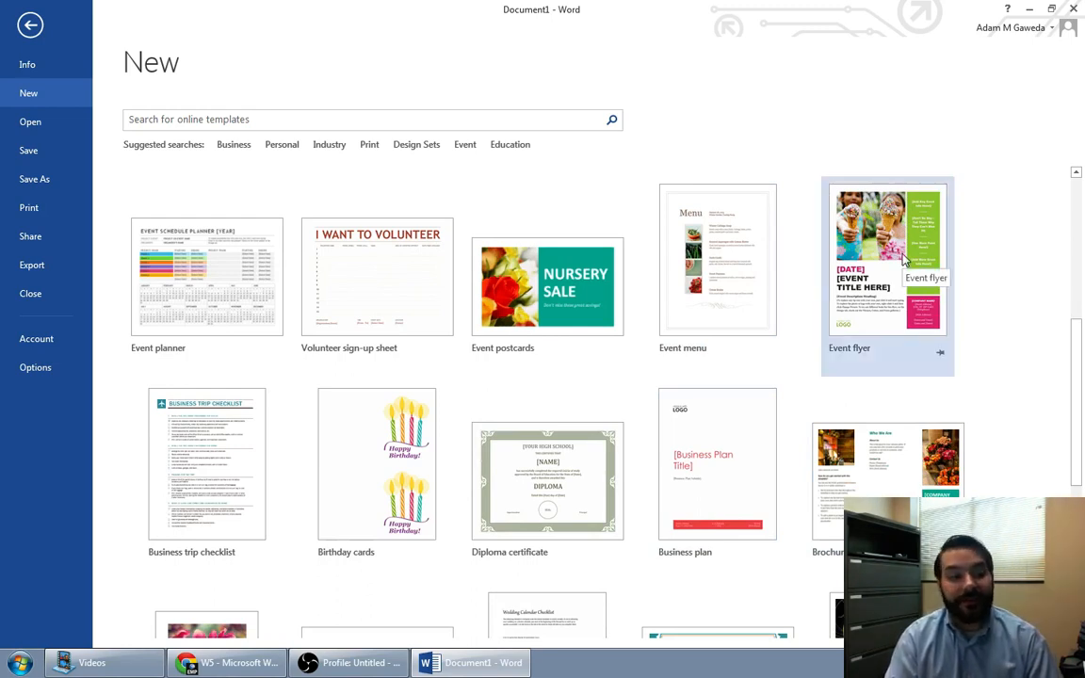
Step: Preview the Event flyer template and create Document2 from it
left_click(885, 259)
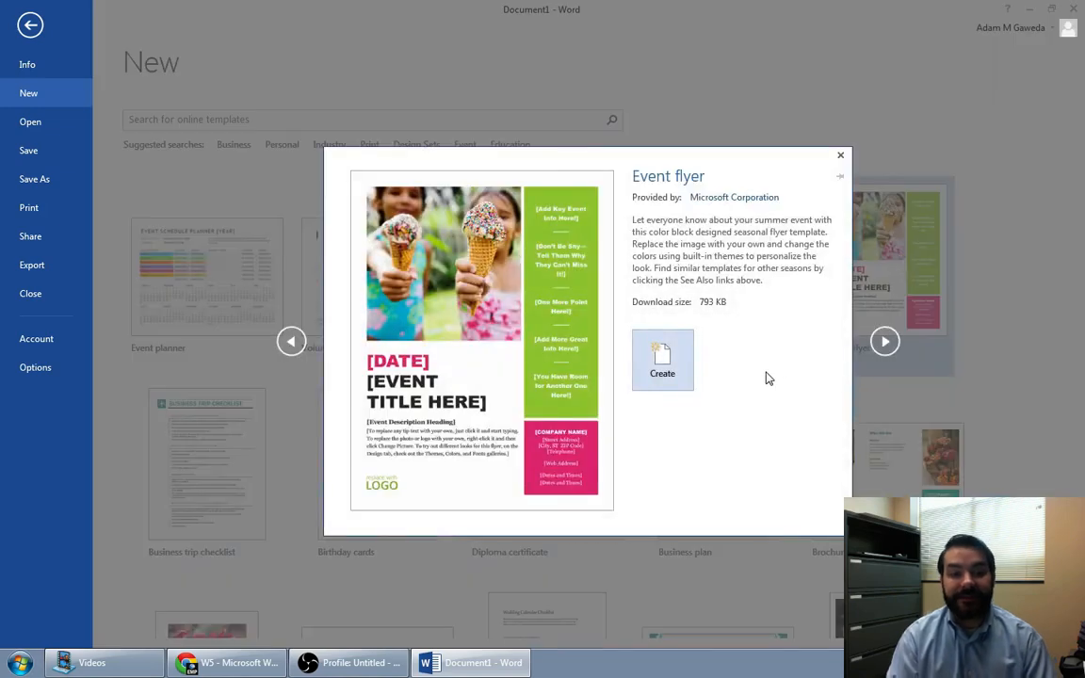
left_click(662, 361)
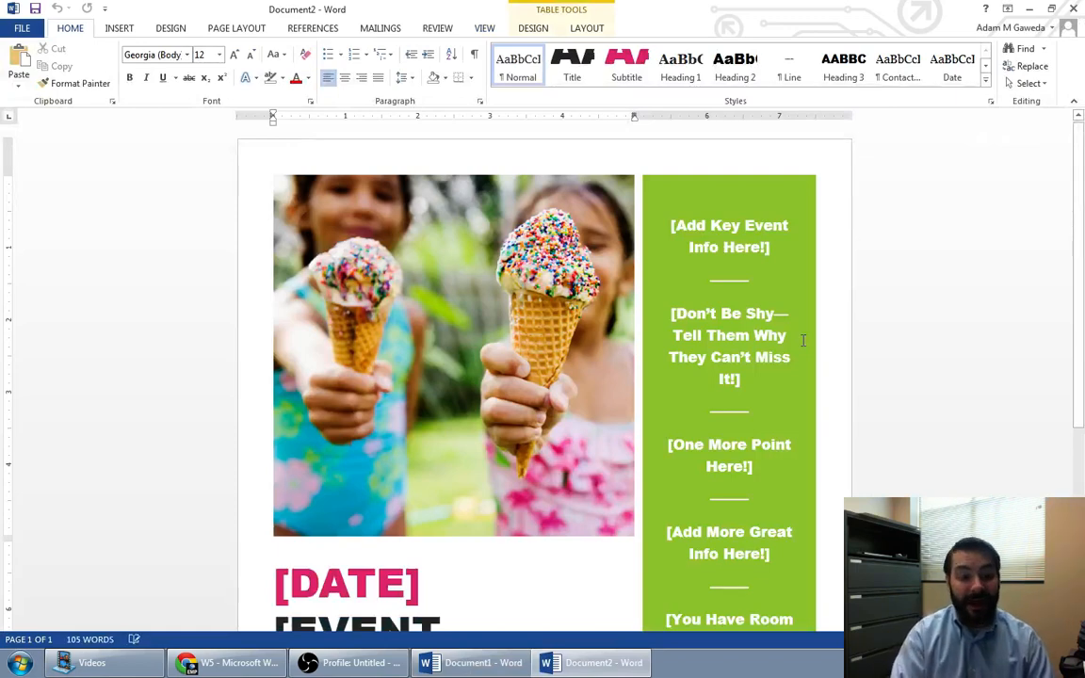
Step: Fill the flyer's [DATE] placeholder with 2/5/2015
scroll("down", 3)
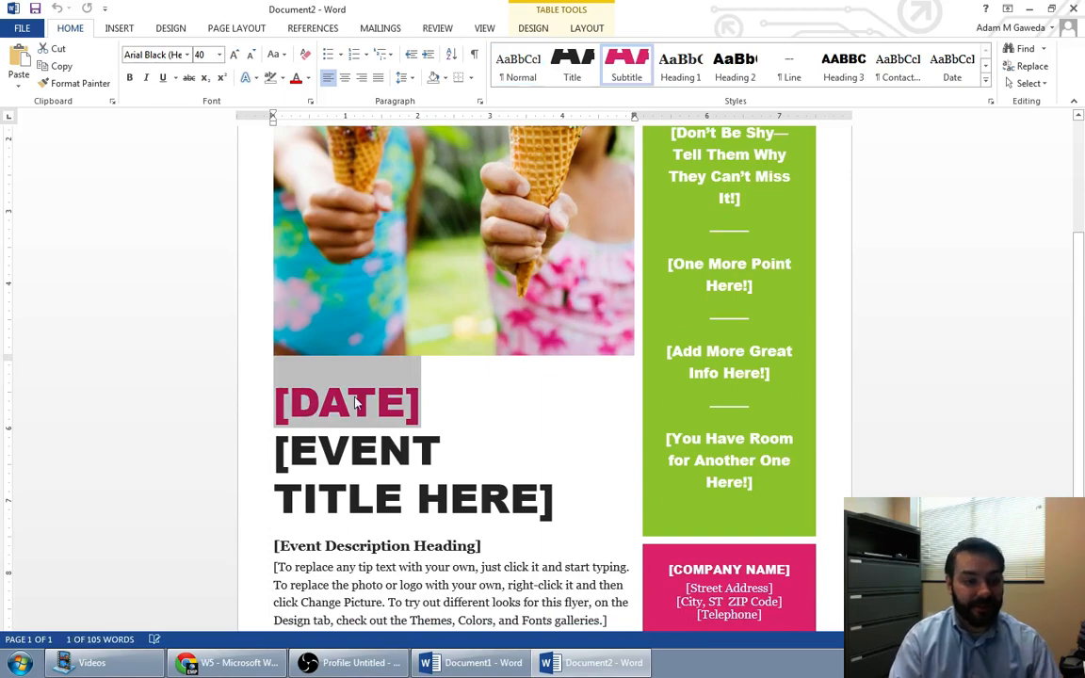
mouse_move(391, 426)
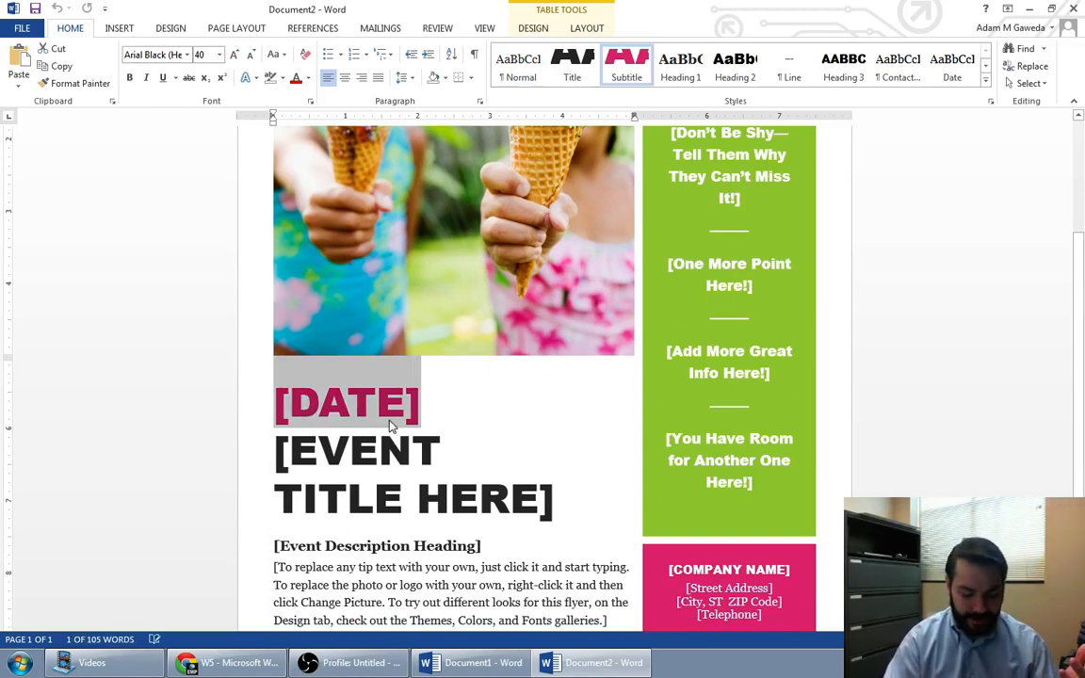
type("2/5")
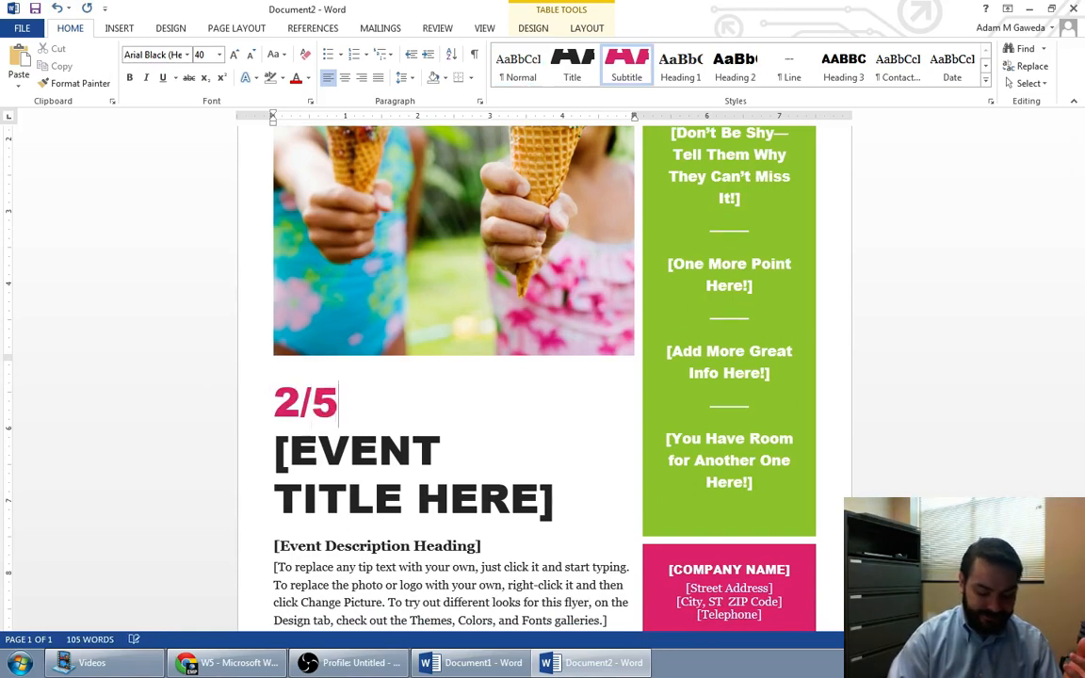
type("/2015")
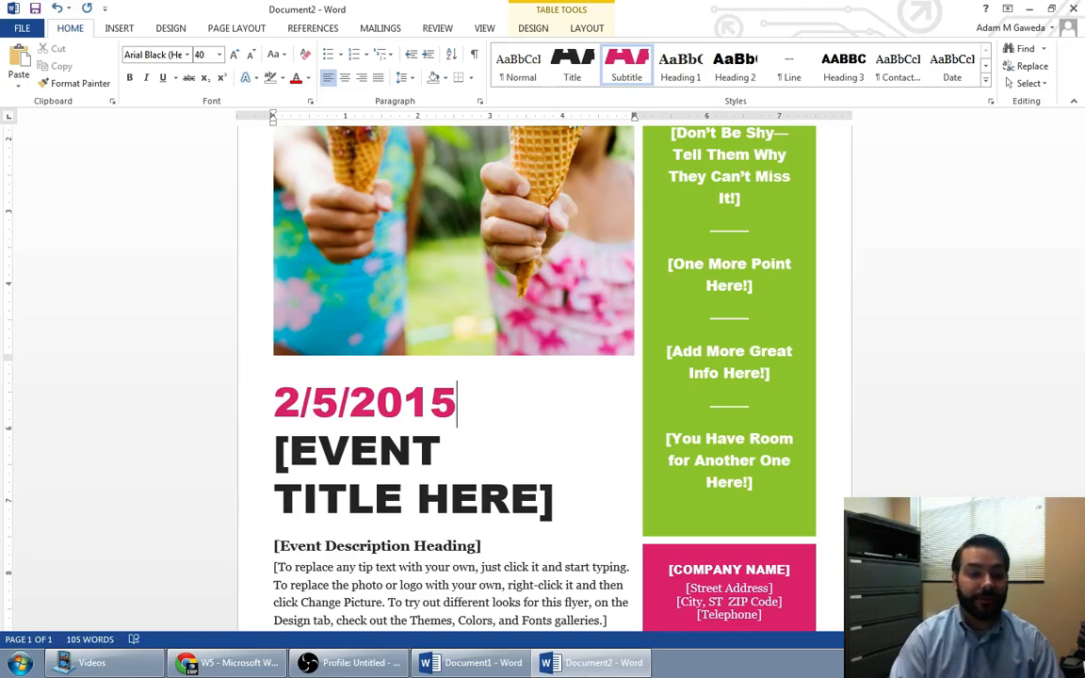
scroll("up", 3)
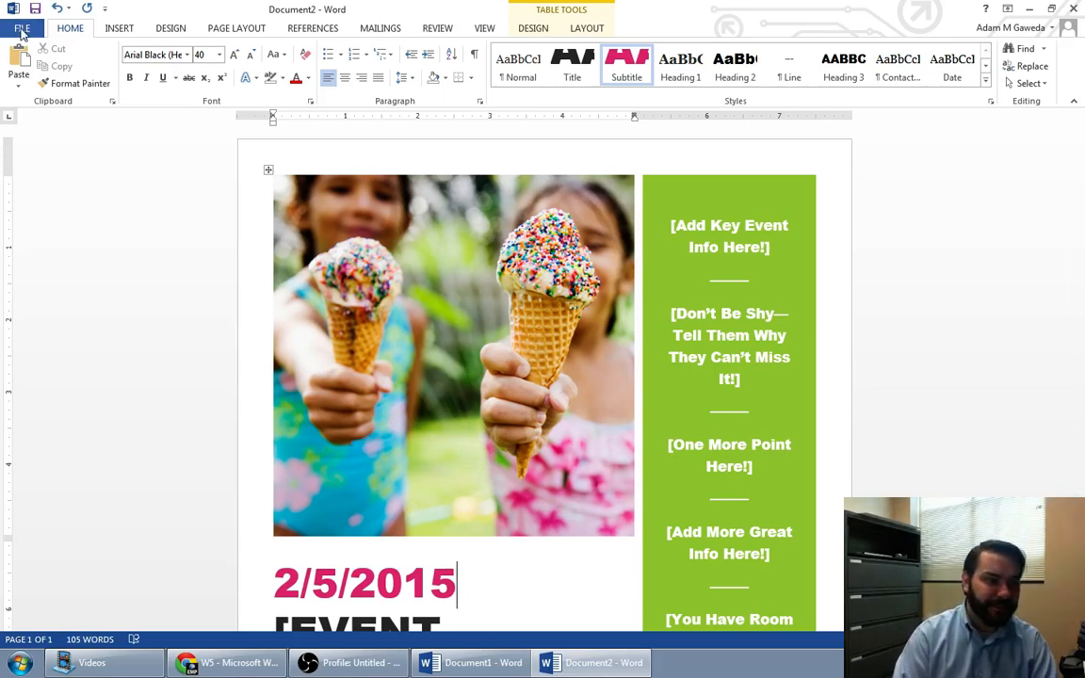
Step: Browse the New gallery down to certificates, wedding cards and business cards
left_click(22, 27)
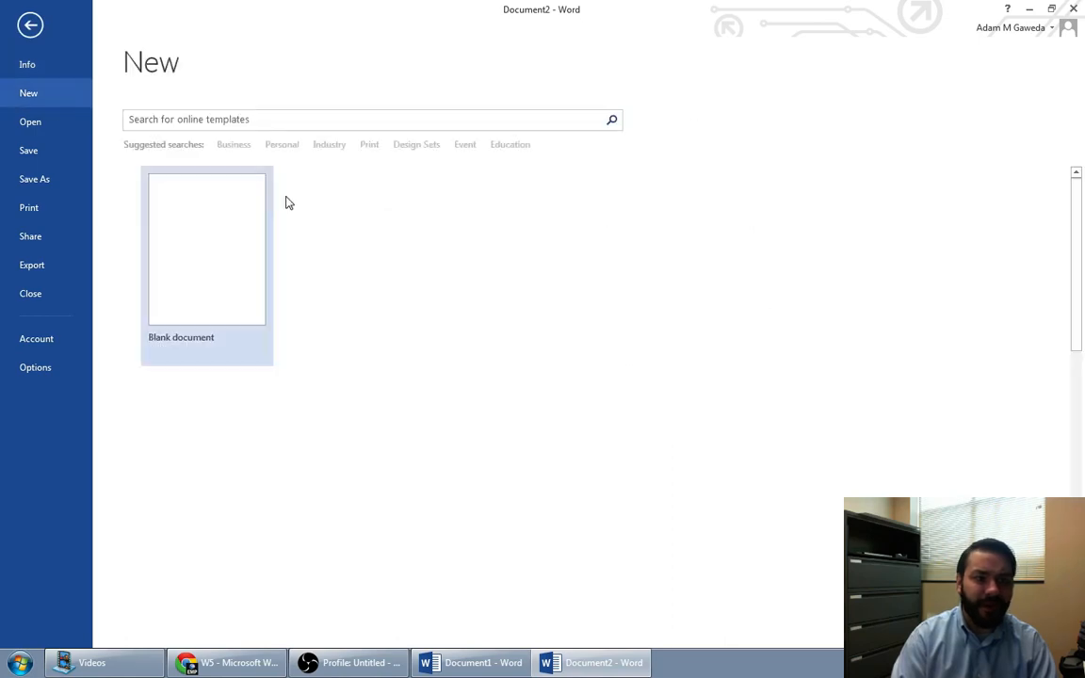
scroll("down", 3)
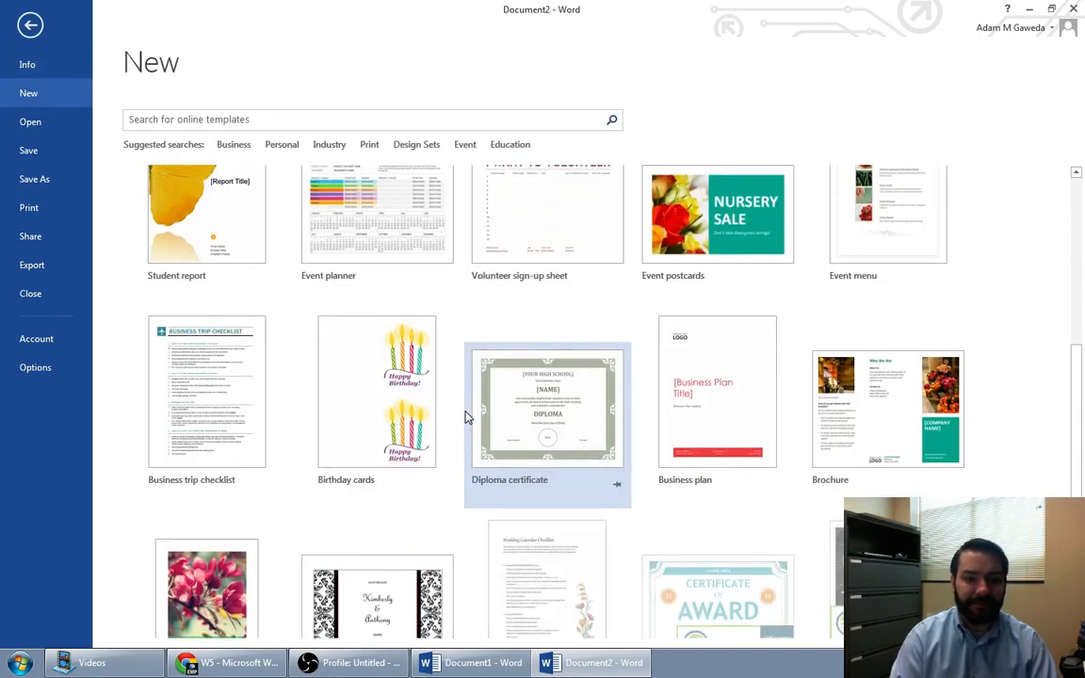
scroll("down", 3)
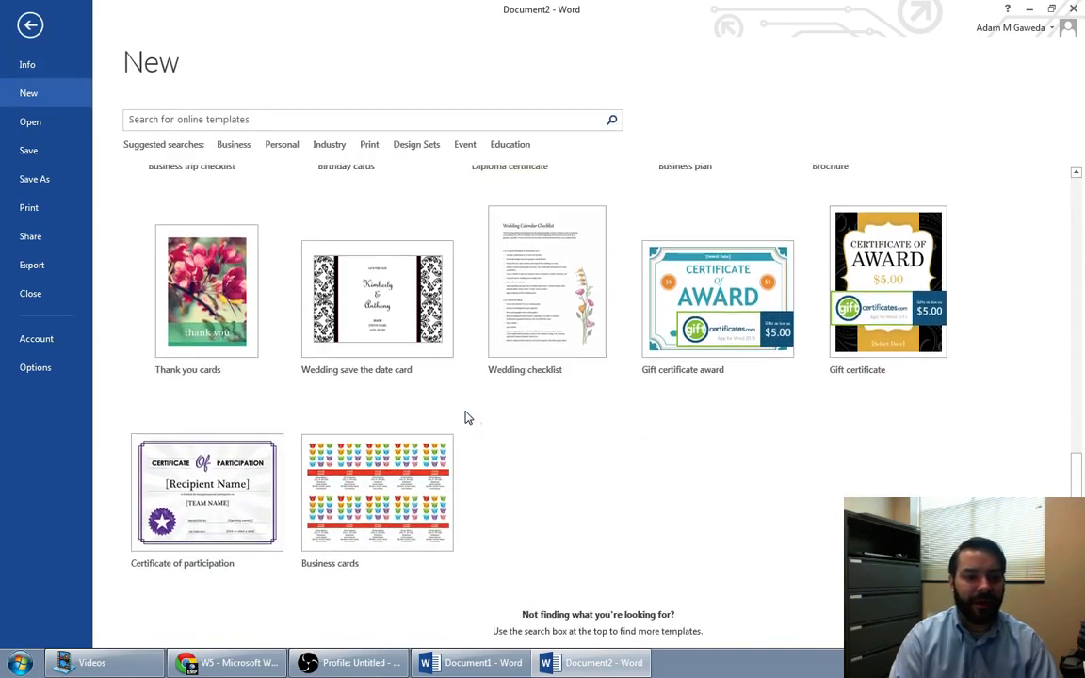
scroll("up", 3)
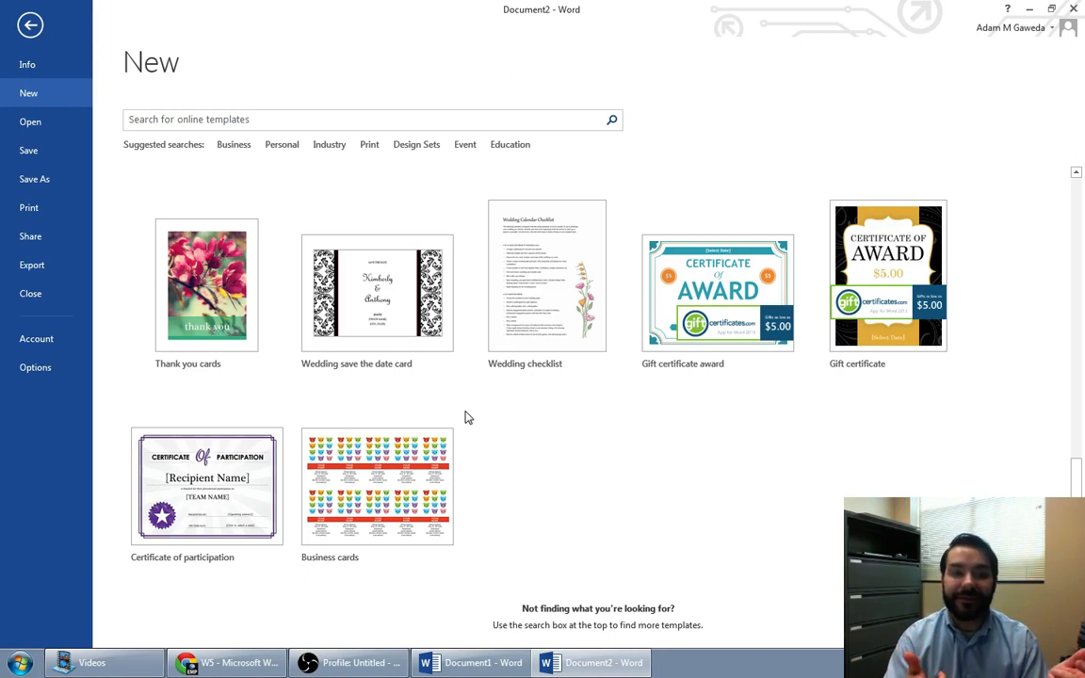
mouse_move(150, 77)
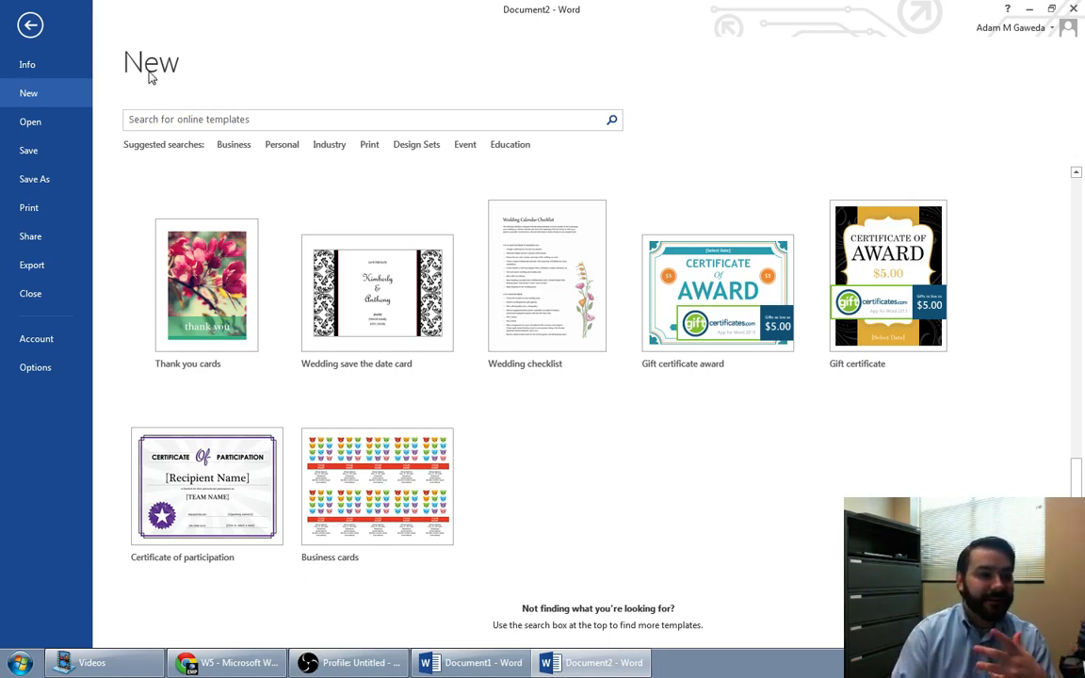
Step: Search online templates for 'resume' and create a document from Basic resume
type("resume")
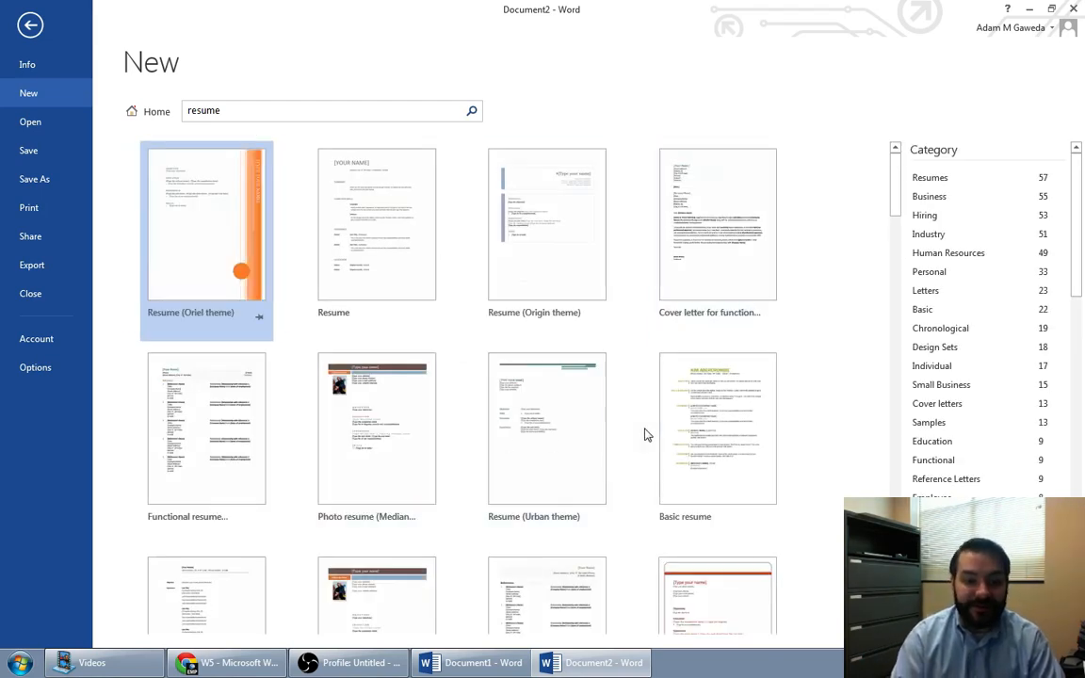
left_click(717, 427)
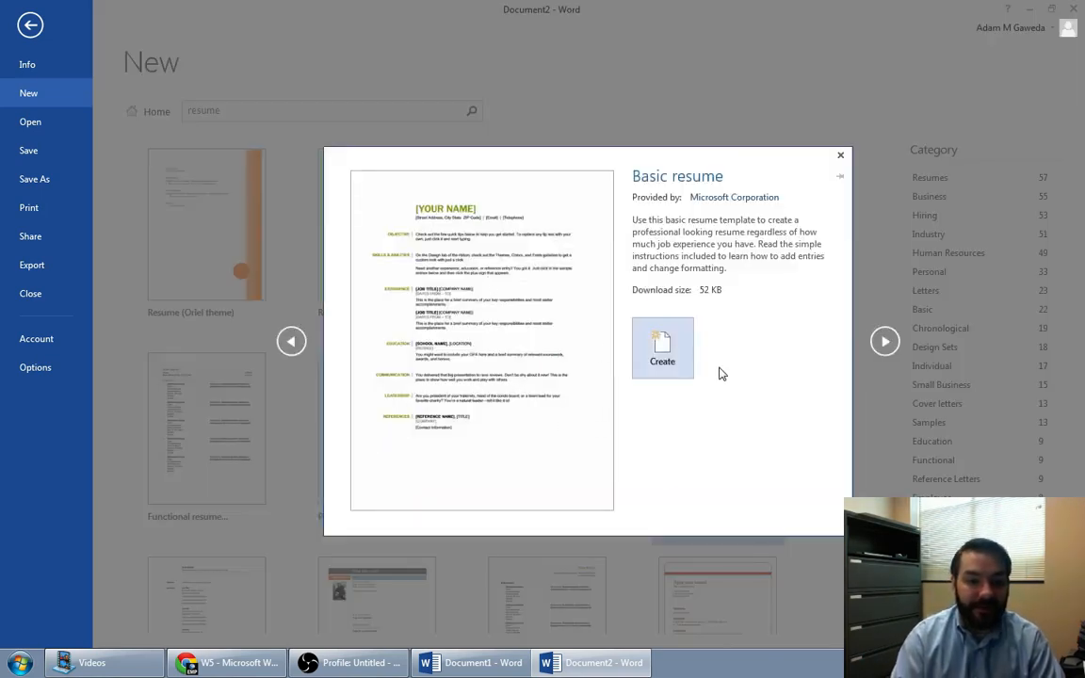
left_click(662, 348)
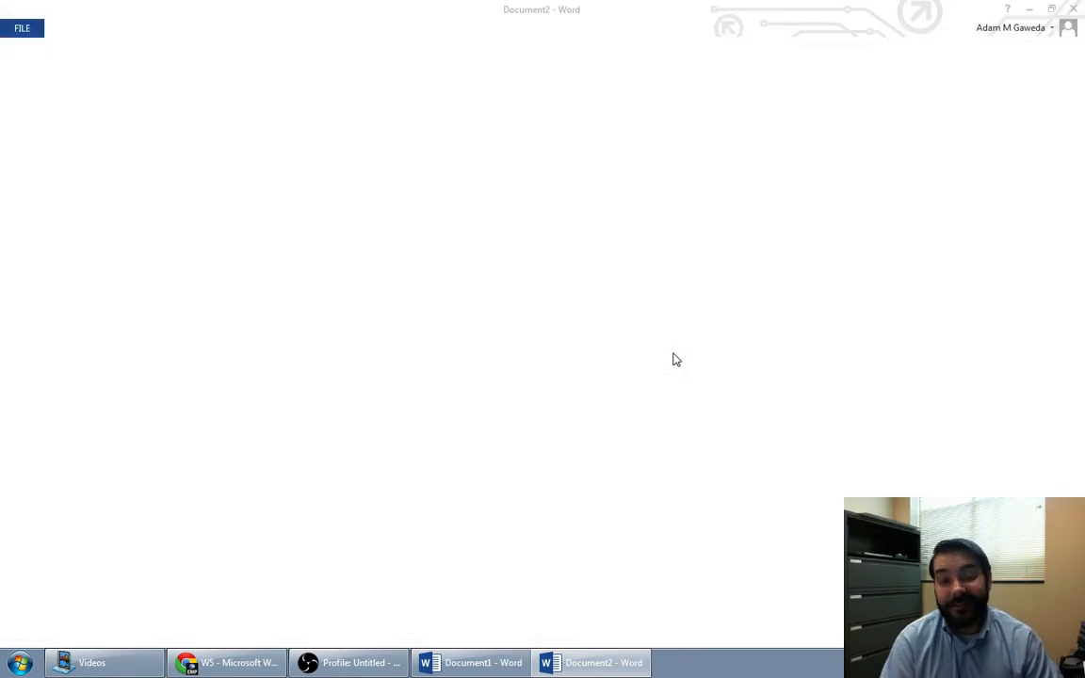